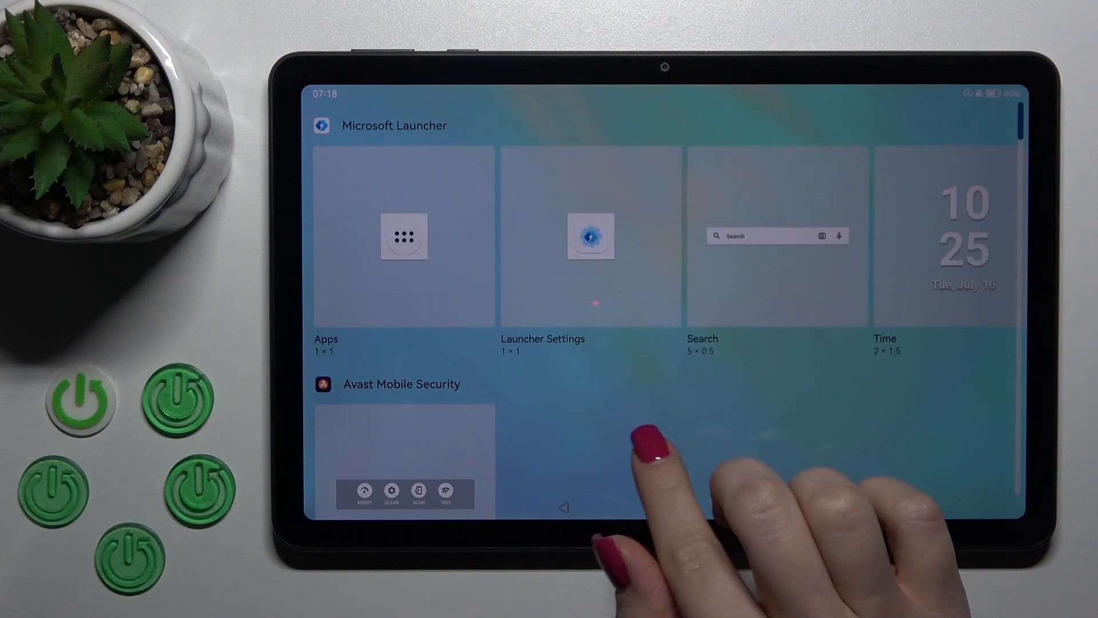
# Scroll the widget list past Microsoft Launcher, Gallery and Music to find a Schedule widget
pyautogui.scroll(-3)
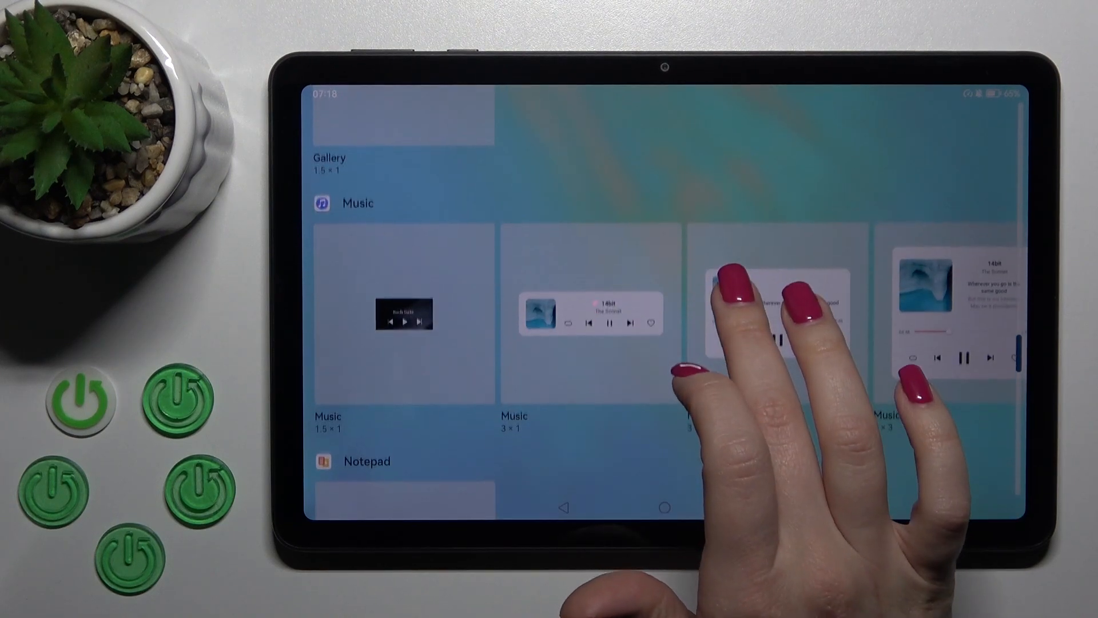
pyautogui.scroll(-3)
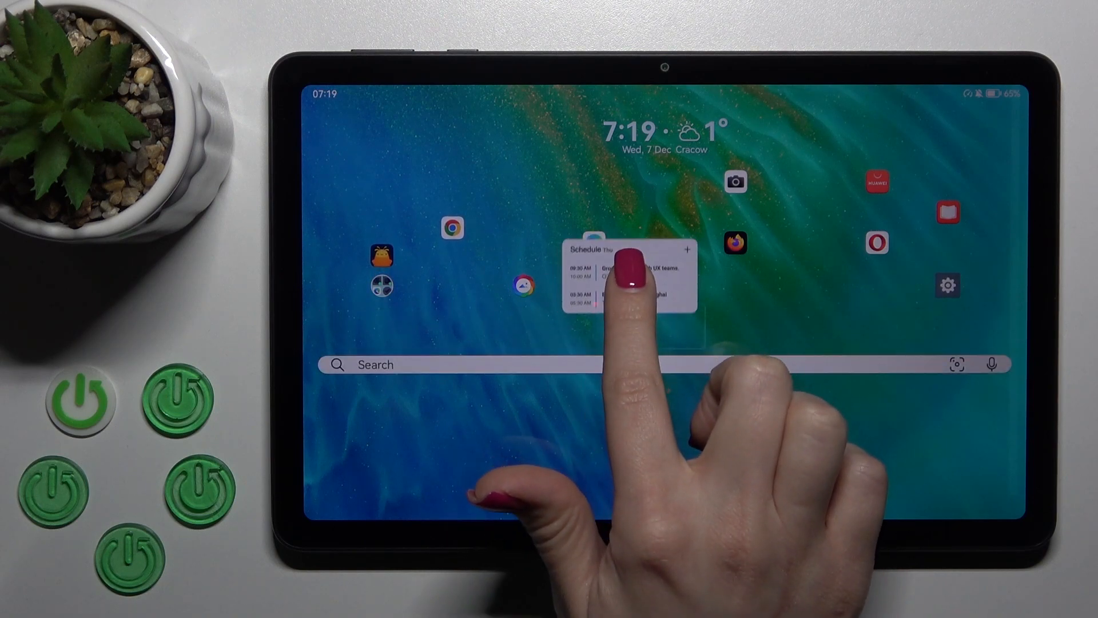
# Place the Microsoft Launcher Schedule widget above the search bar and confirm Create
pyautogui.click(625, 280)
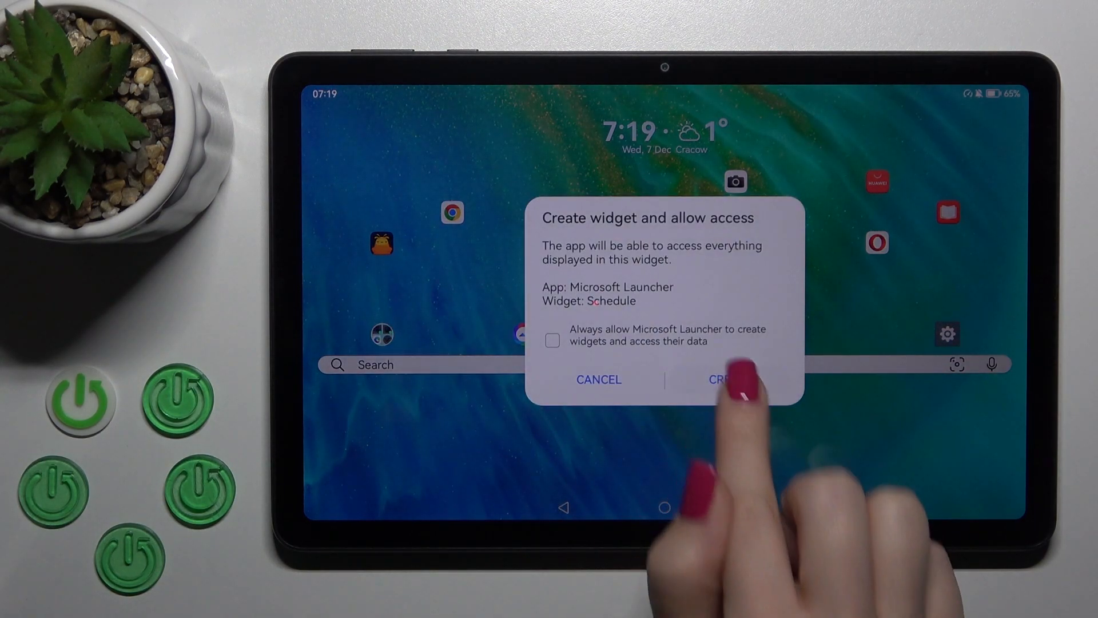
pyautogui.click(733, 379)
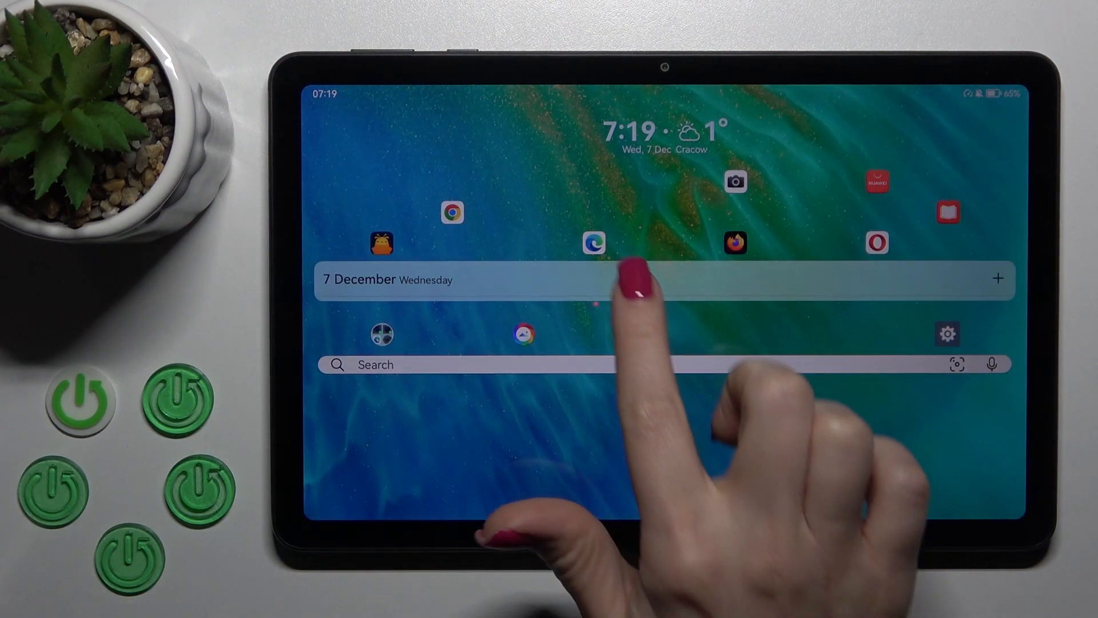